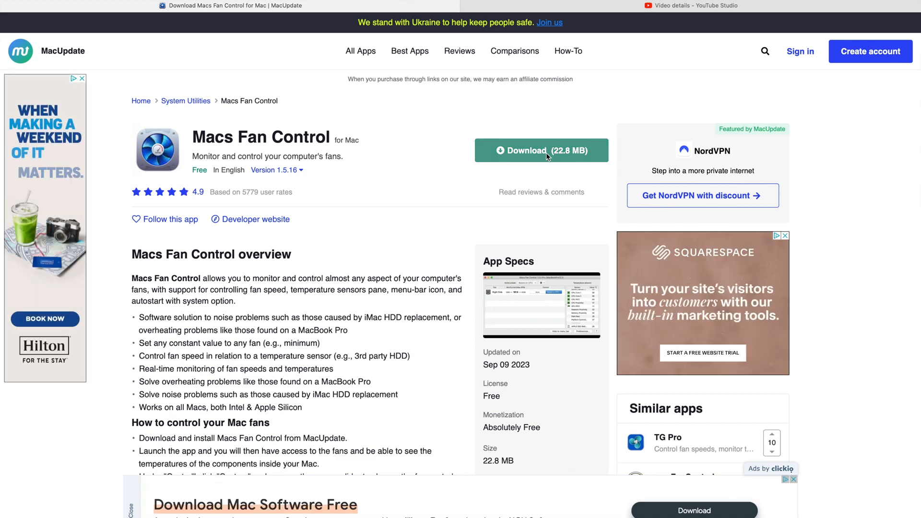
Download Macs Fan Control (22.8 MB) from its MacUpdate page in Safari.
left_click(541, 150)
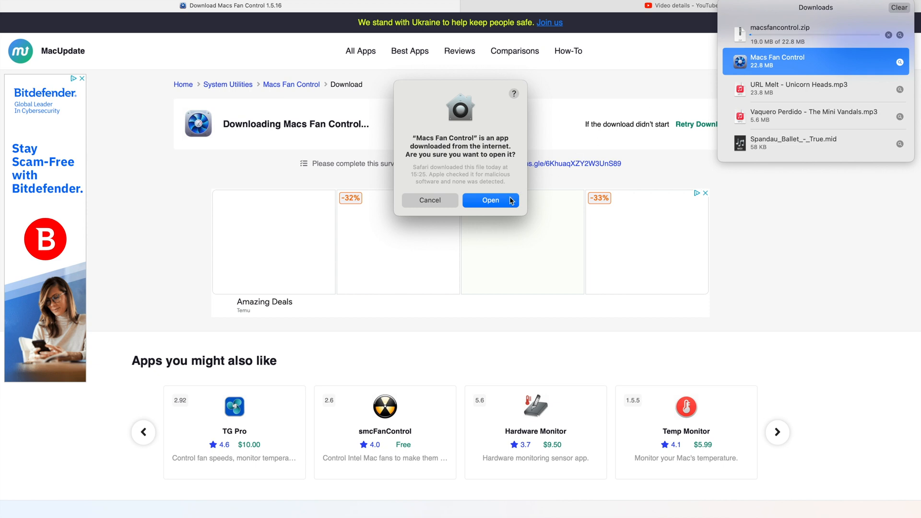
Confirm opening Macs Fan Control and authorize installing its fan control helper tool.
left_click(490, 200)
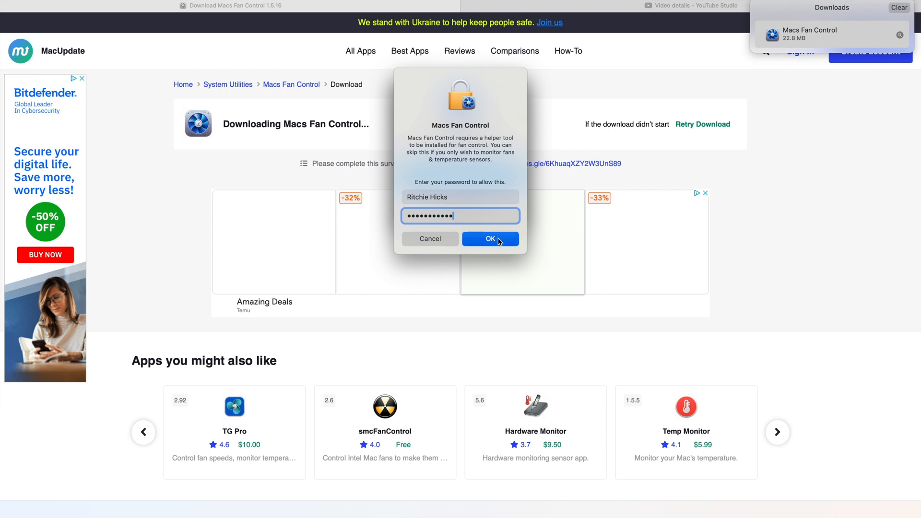
left_click(490, 238)
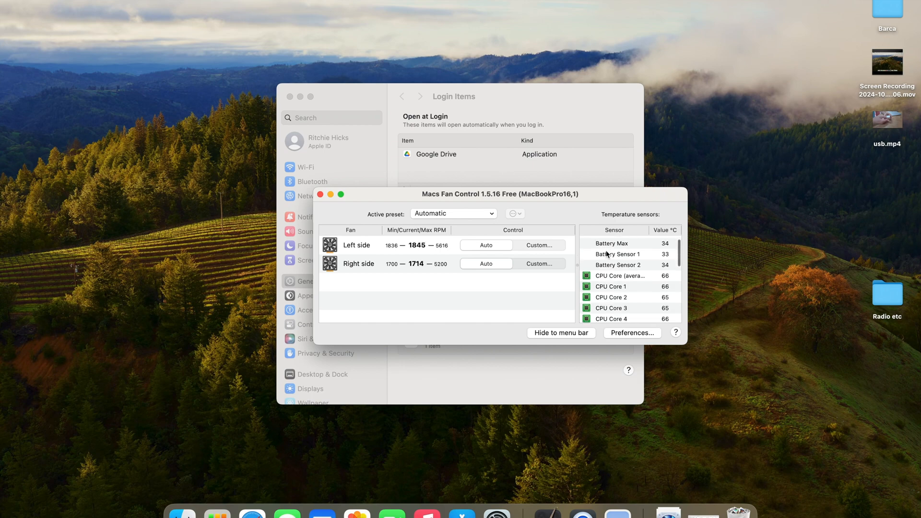
Set the Active preset to Full blast, then back to Automatic.
scroll("down", 3)
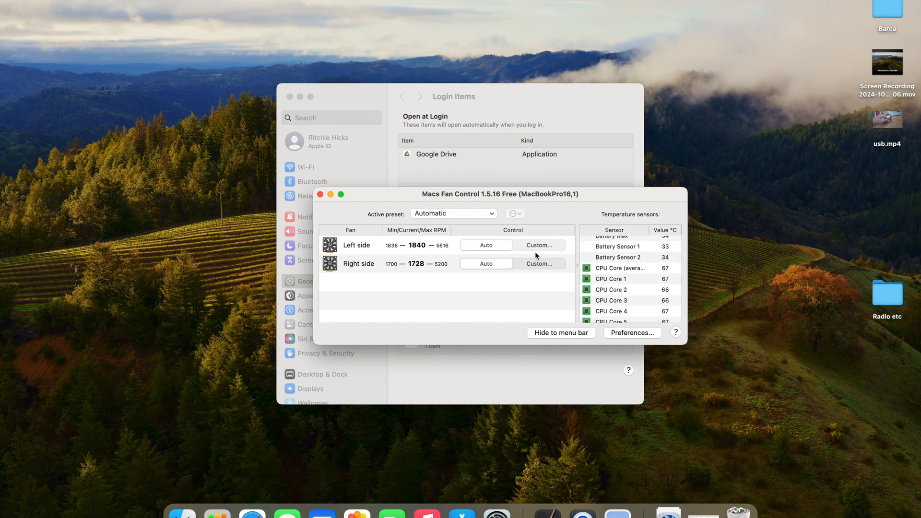
left_click(453, 213)
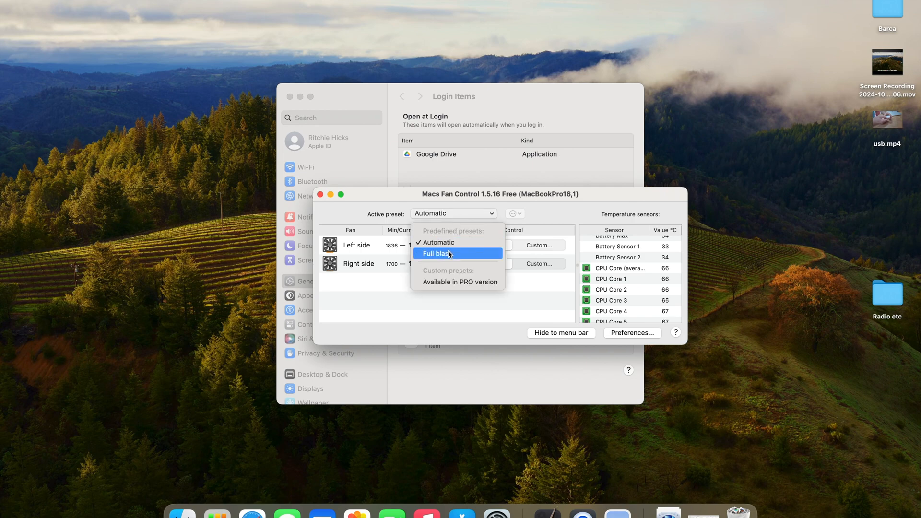
left_click(434, 253)
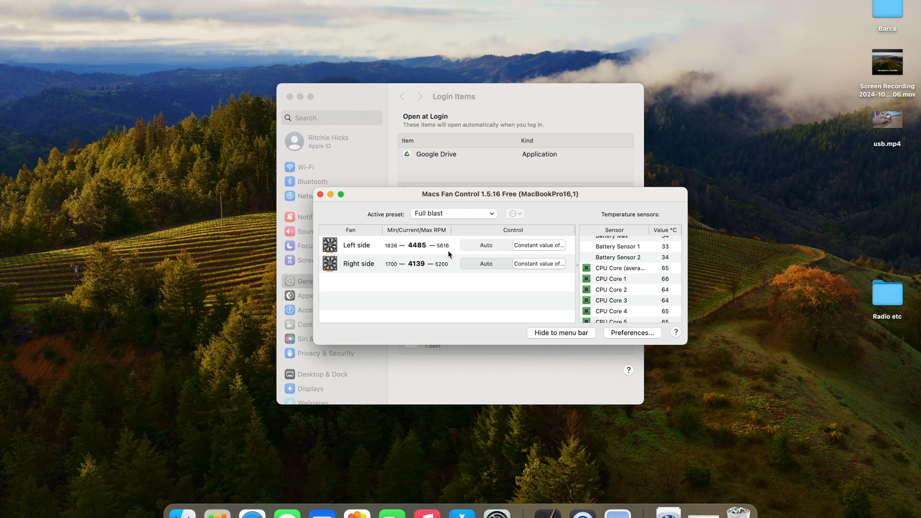
left_click(453, 214)
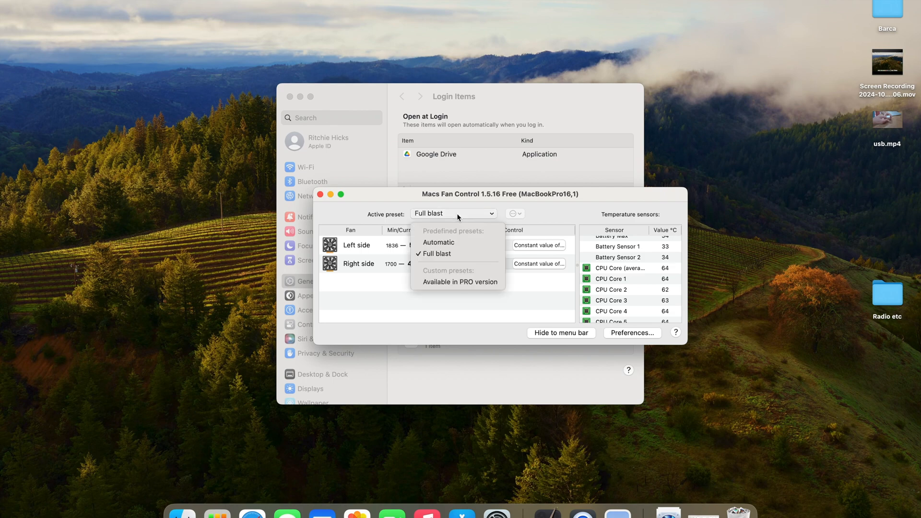
left_click(439, 242)
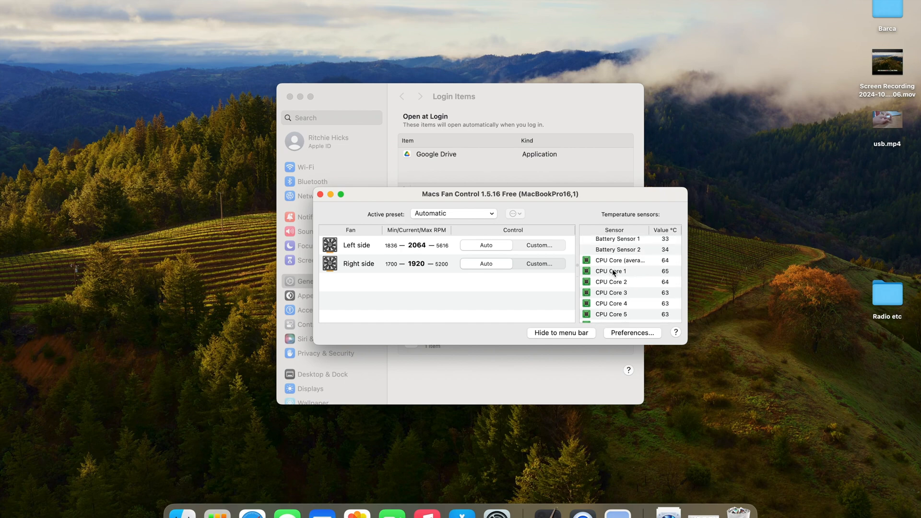
left_click(632, 333)
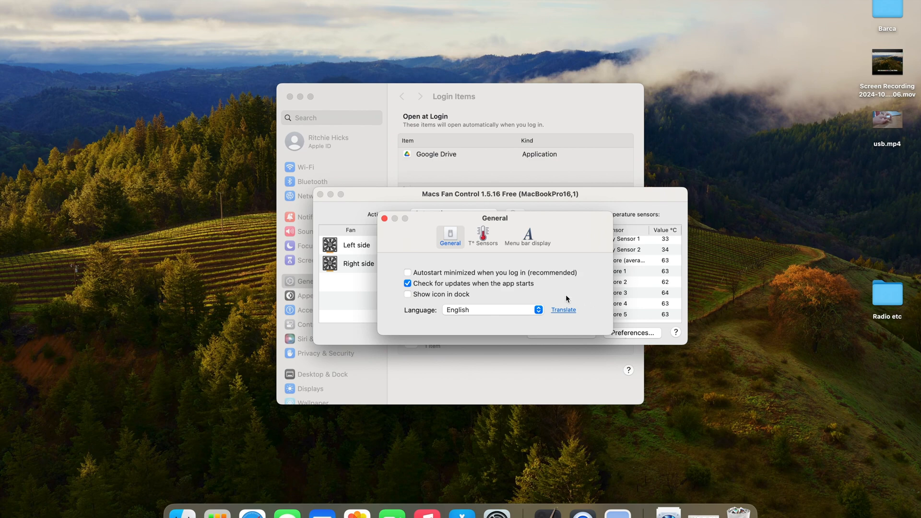
left_click(483, 236)
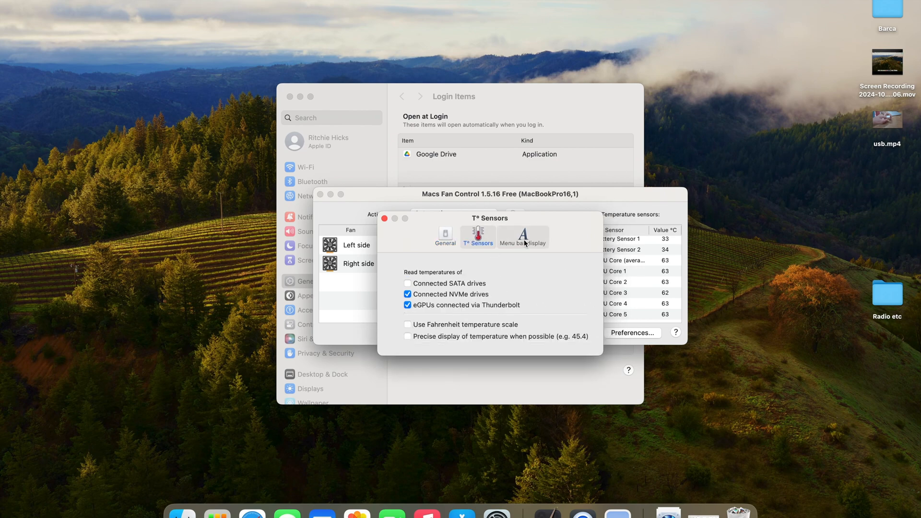
left_click(385, 218)
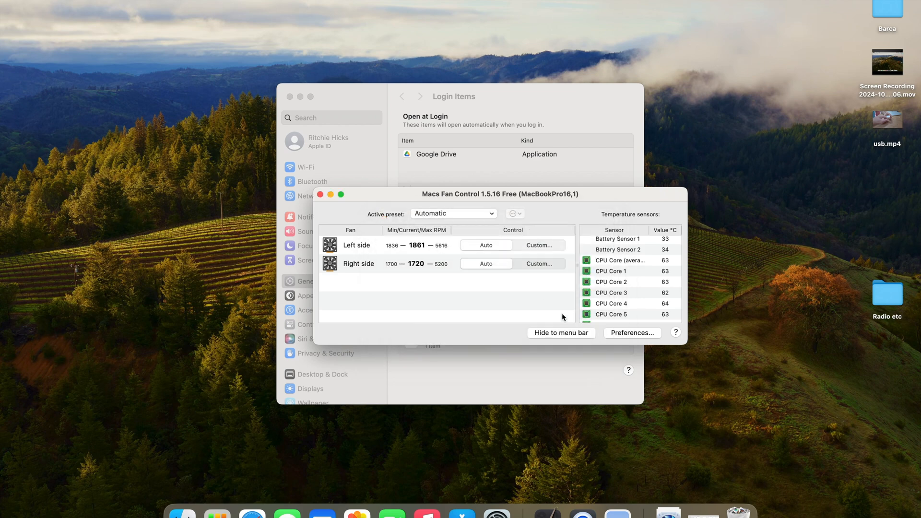